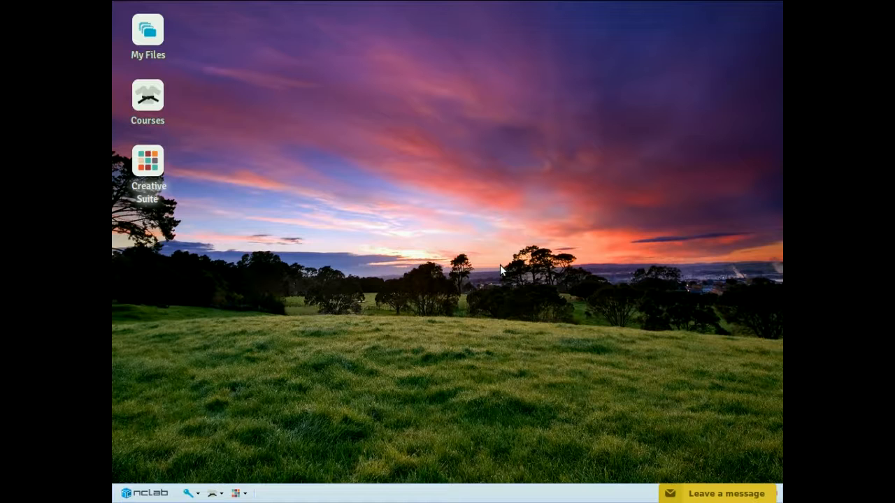
pyautogui.moveTo(273, 154)
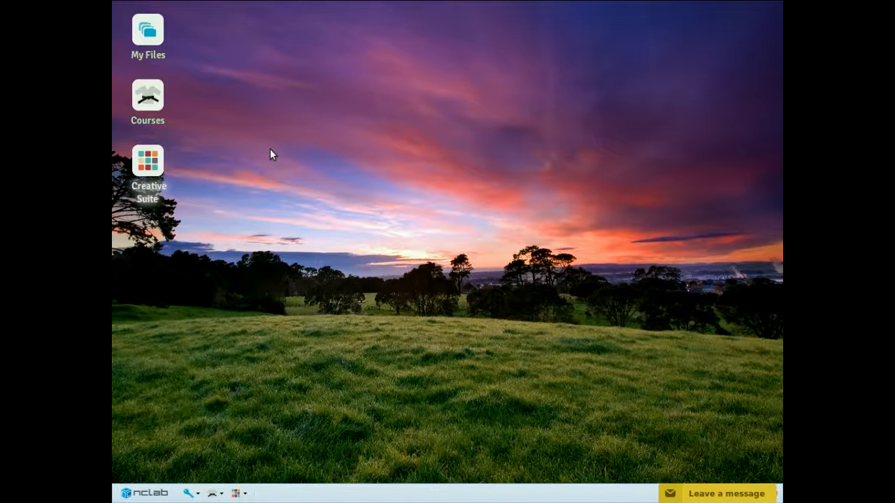
pyautogui.moveTo(149, 160)
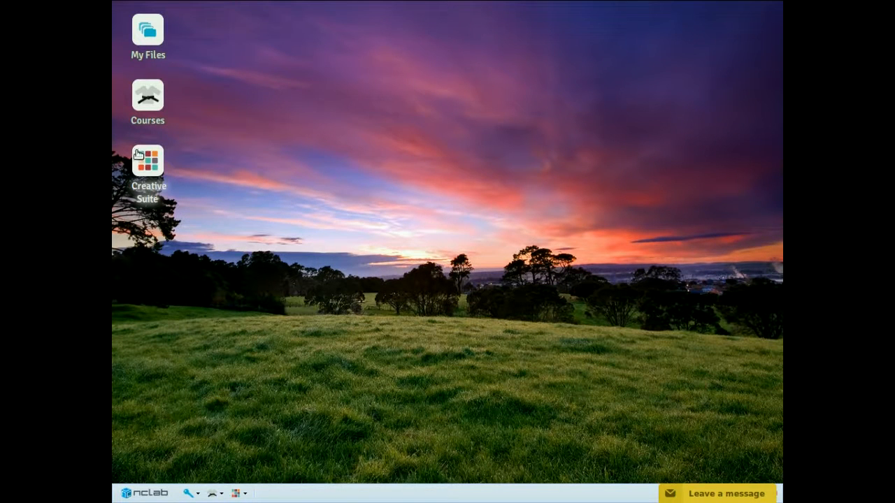
# - Launch the Creative Suite and enter its Programming apps to reach Turtle Tina
pyautogui.doubleClick(149, 162)
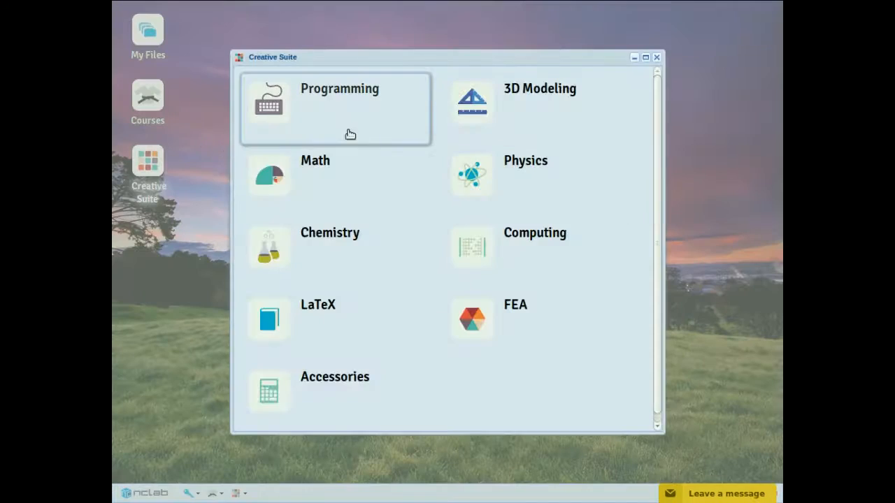
pyautogui.click(338, 105)
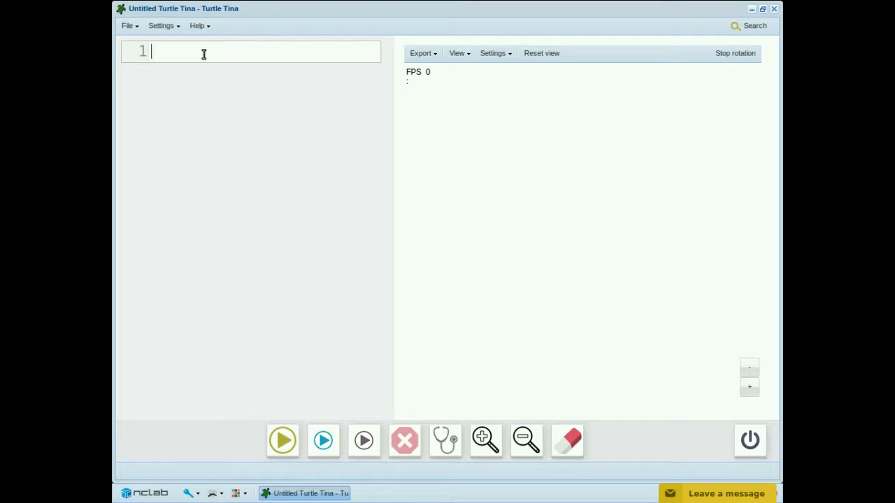
# - Write tina = NCLabTurtle() on line 1 and tina.show() on line 2
pyautogui.write('tina')
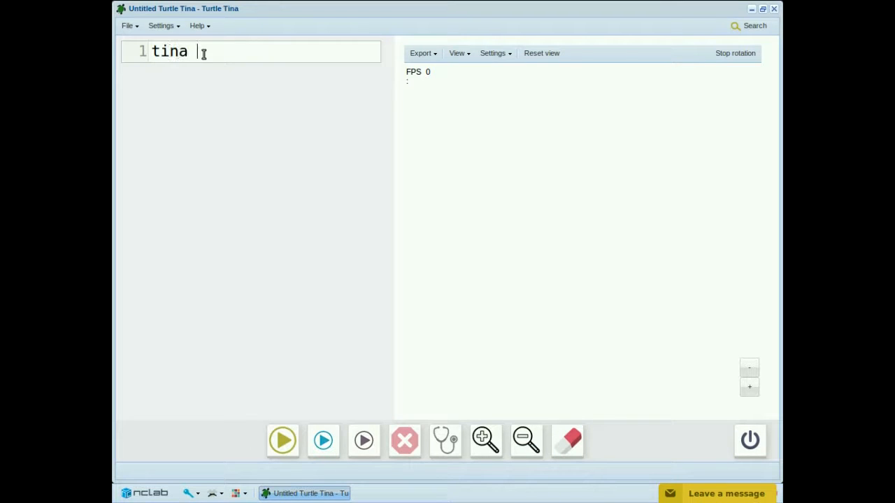
pyautogui.write('= NCLab')
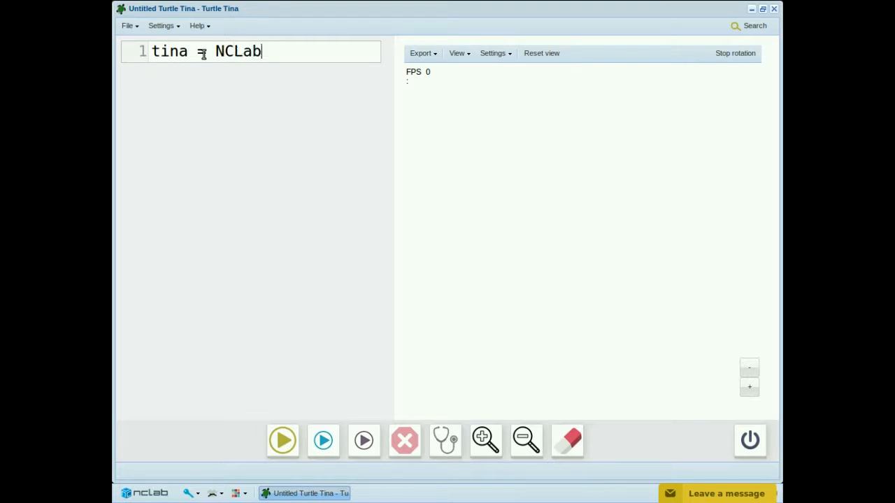
pyautogui.write('Turtle')
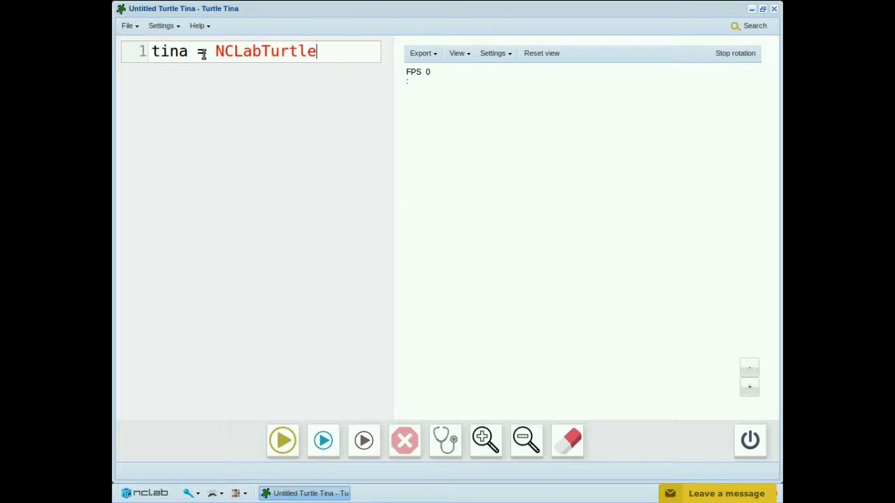
pyautogui.write('()')
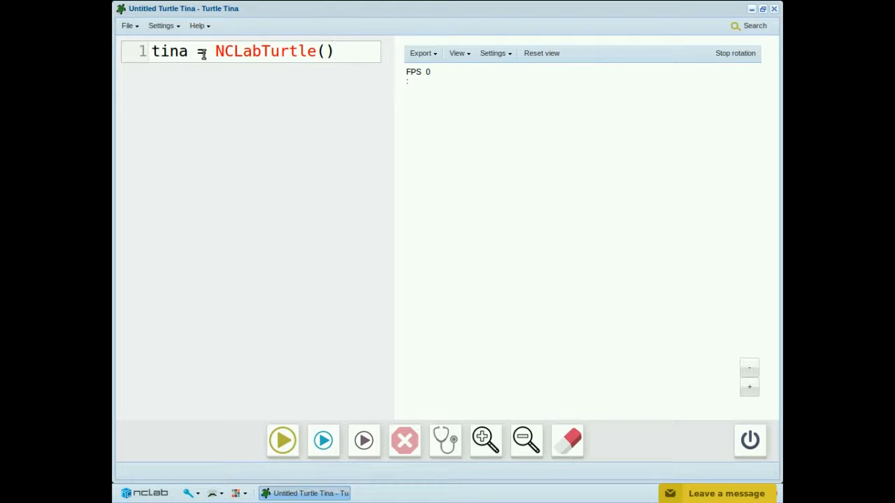
pyautogui.click(334, 50)
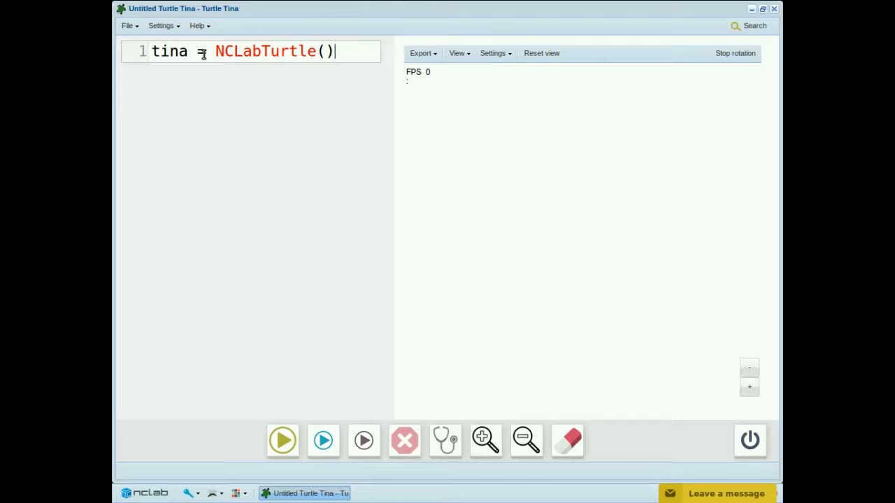
pyautogui.press('Return')
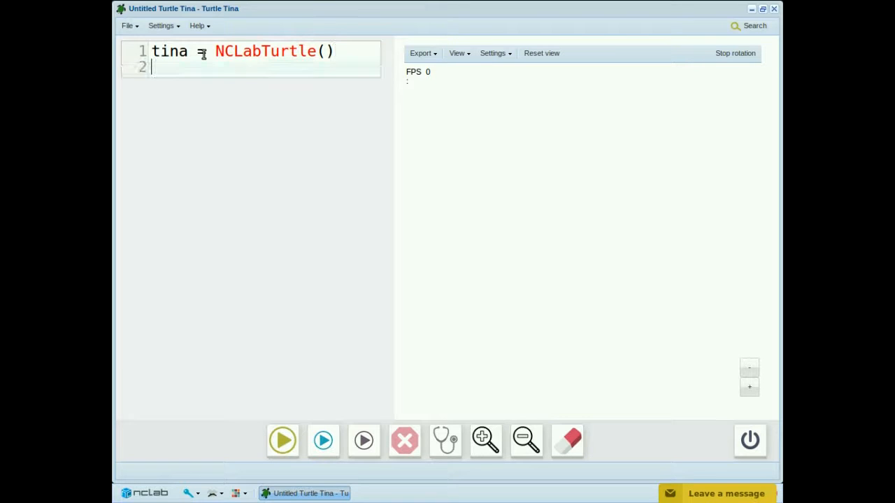
pyautogui.write('tina.show')
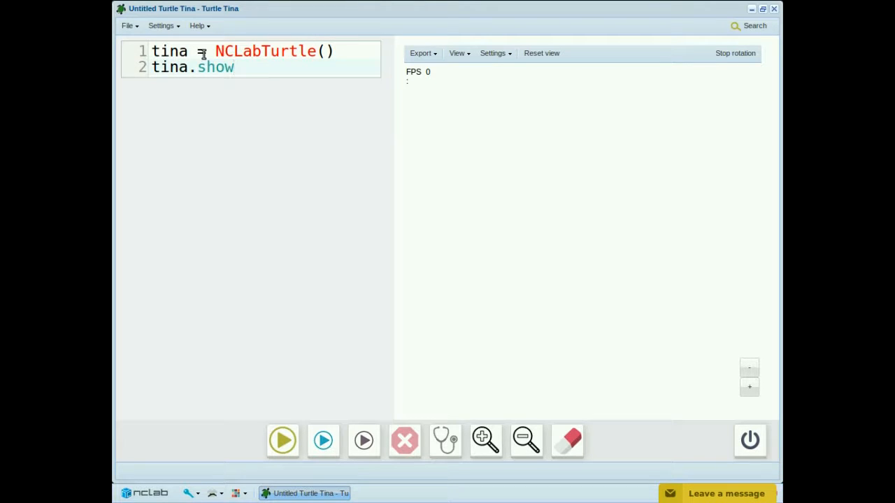
pyautogui.write('()')
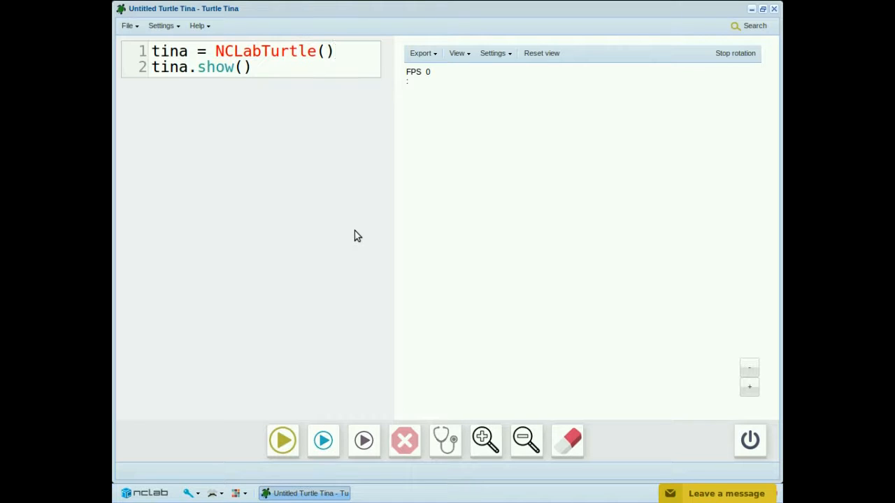
# - Add tina.color(RED) and tina.go(30) above show, then run to draw the red line
pyautogui.write('tina.co')
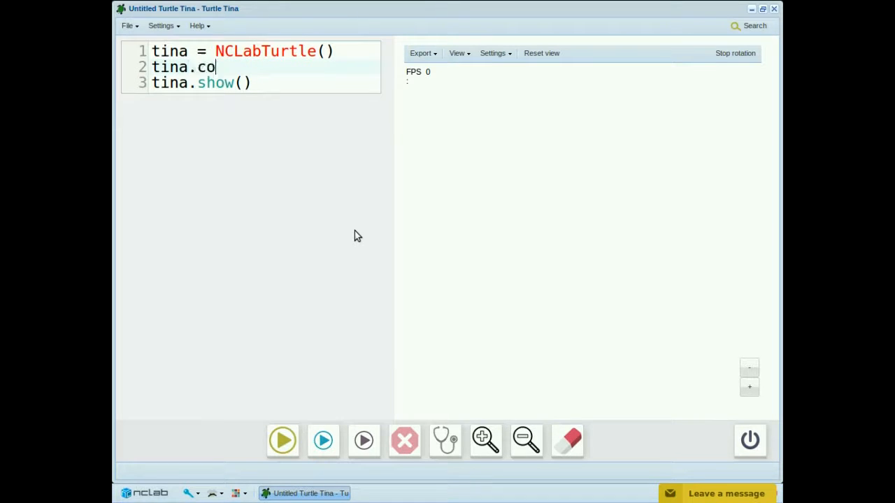
pyautogui.write('lor(RE')
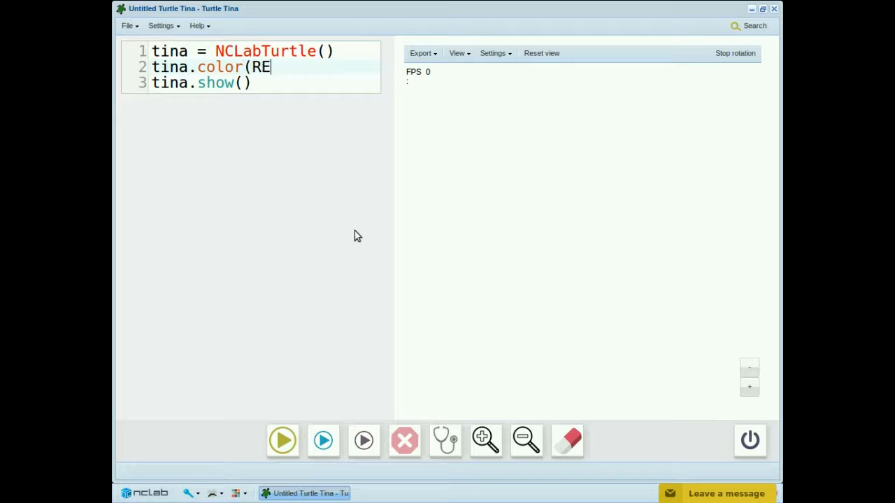
pyautogui.write('D)')
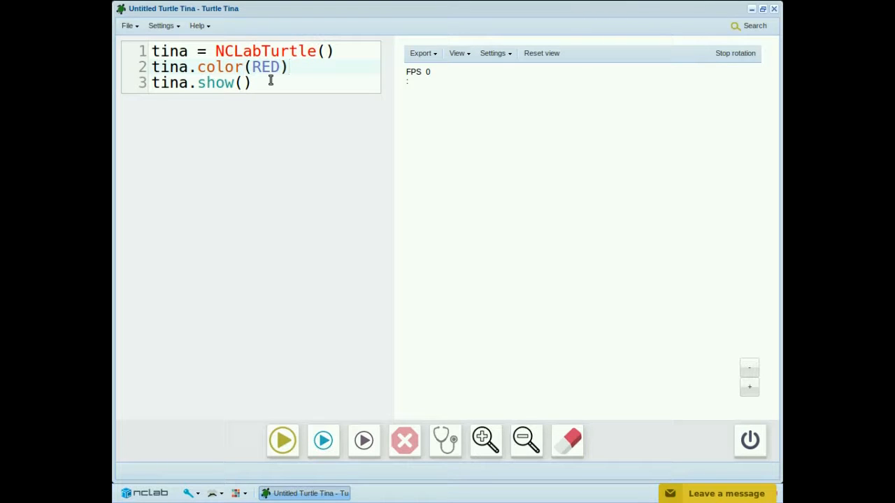
pyautogui.moveTo(274, 200)
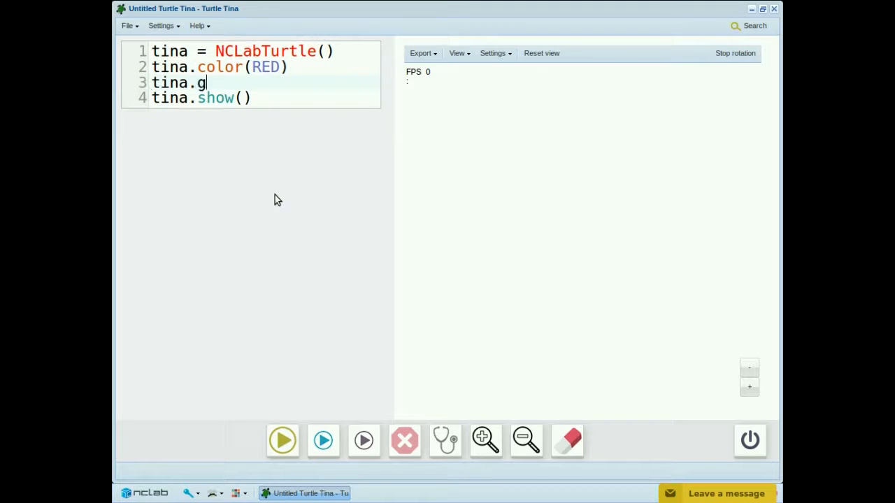
pyautogui.write('o(30)')
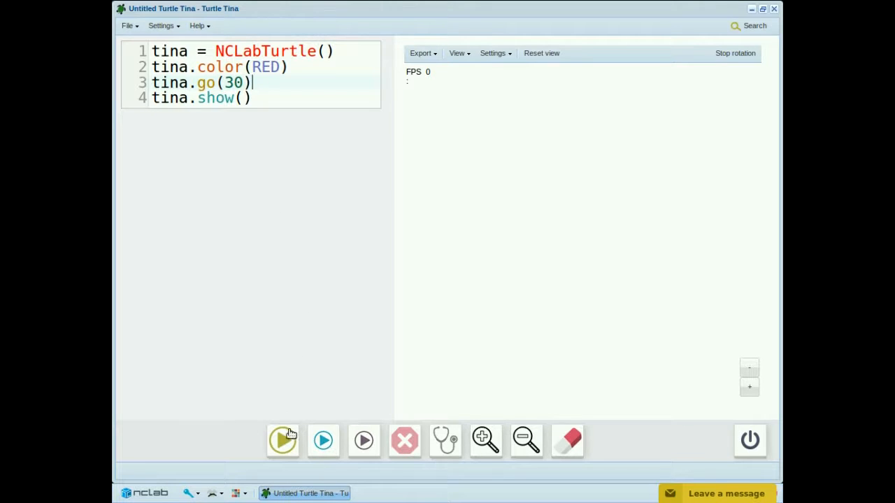
pyautogui.click(282, 441)
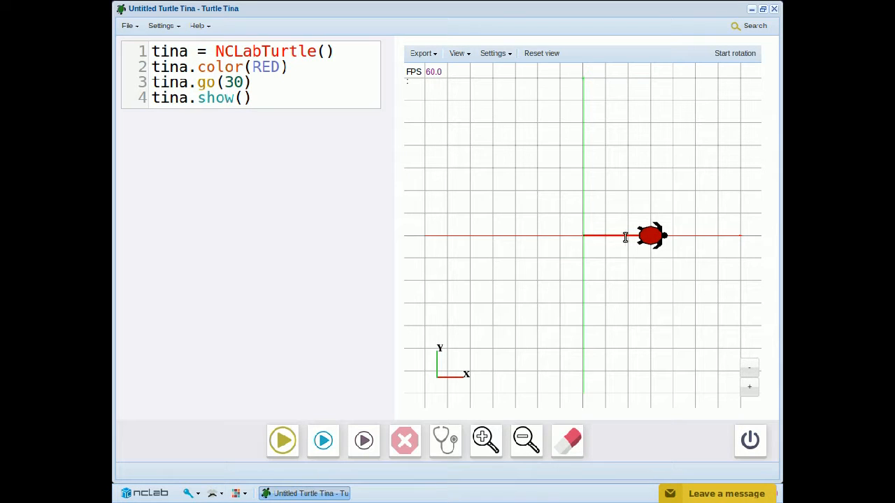
pyautogui.moveTo(627, 235)
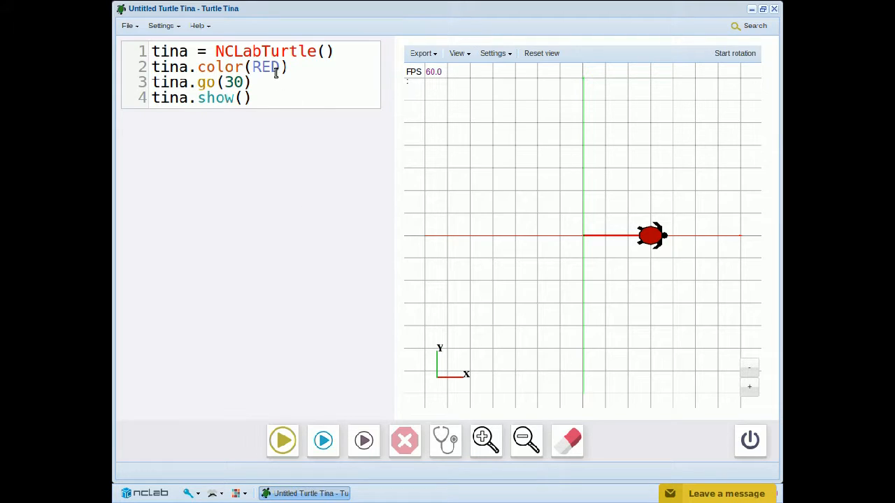
# - Change the color to MINT, add tina.width(3), and rerun for a thicker mint line
pyautogui.press('BackSpace')
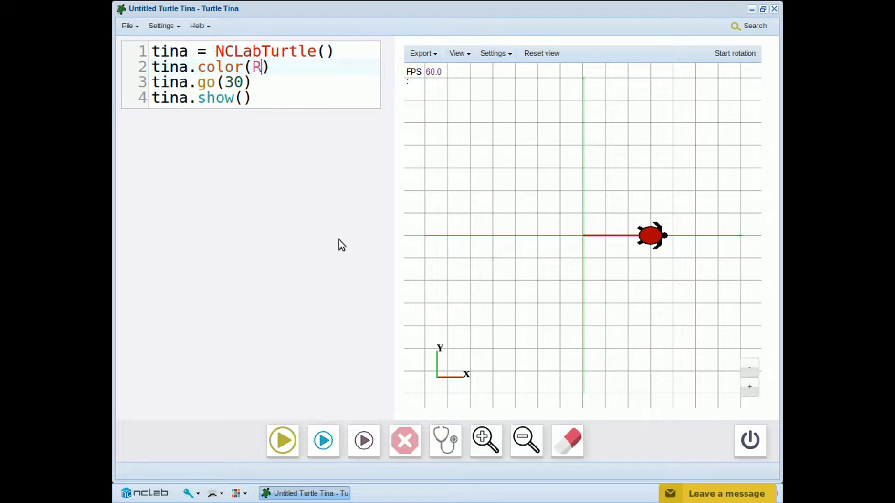
pyautogui.write('MINT')
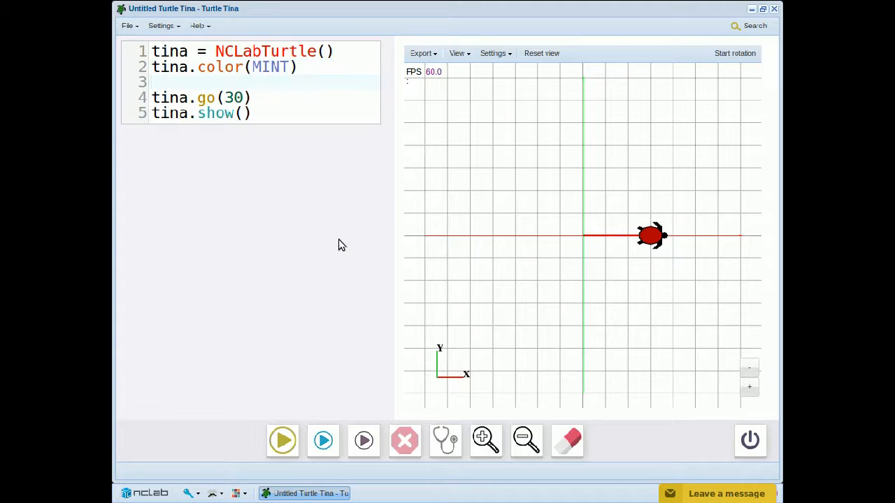
pyautogui.write('tina.width(3')
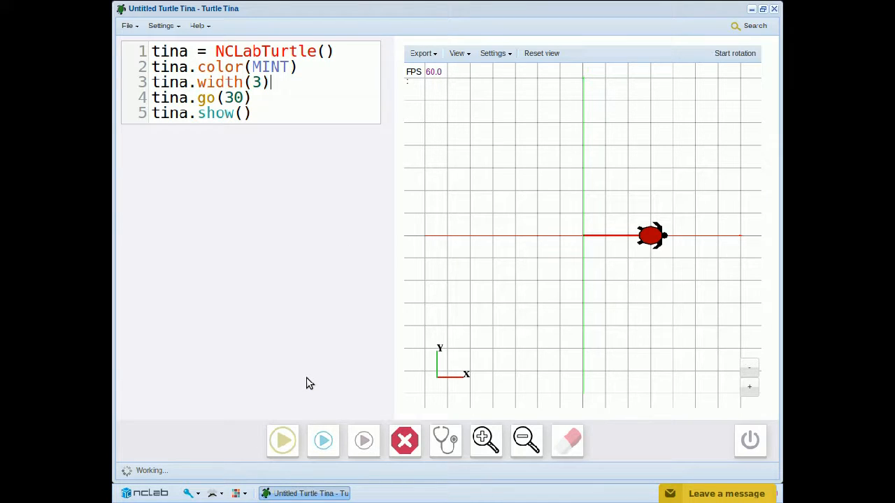
pyautogui.click(282, 441)
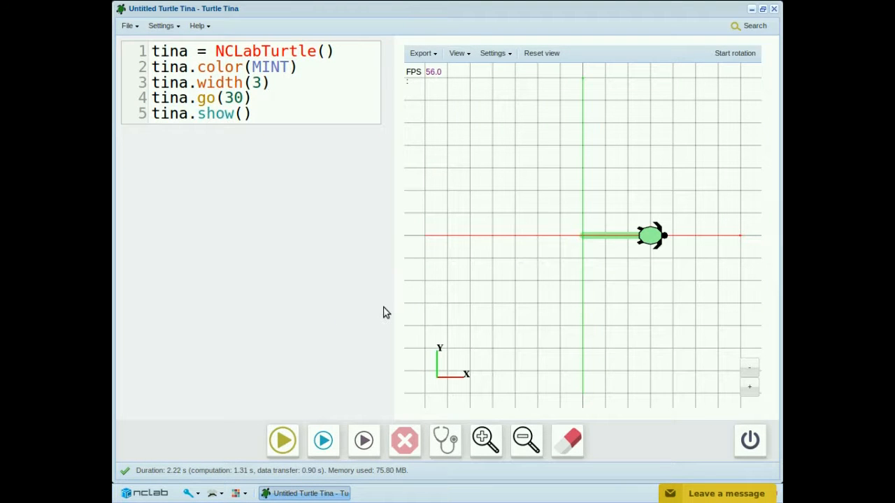
pyautogui.moveTo(576, 233)
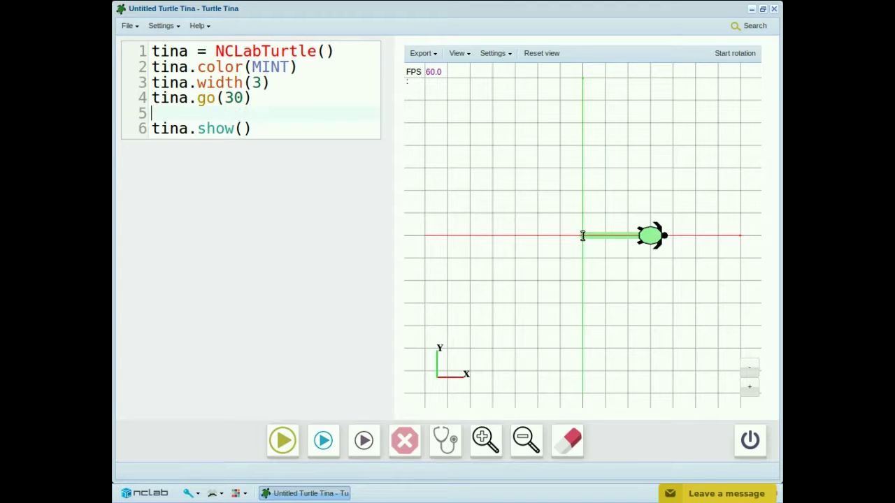
# - Add tina.hide() before show and rerun so only the mint line remains
pyautogui.write('tina.hide(')
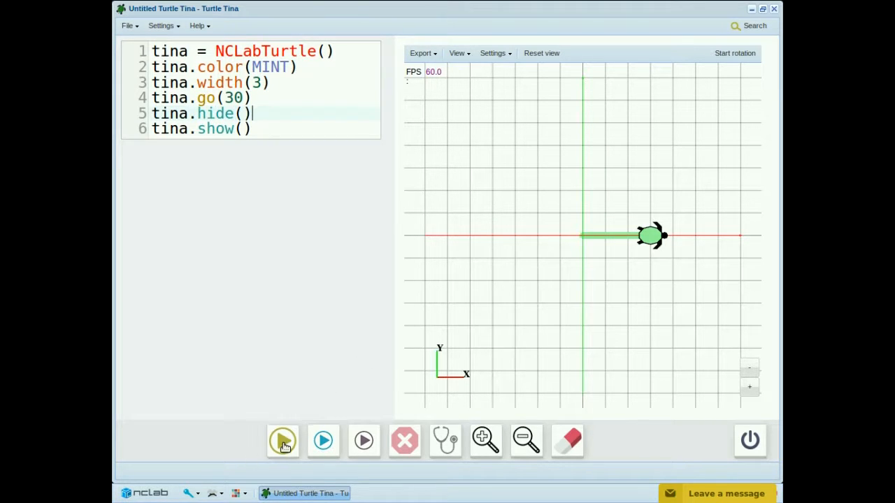
pyautogui.click(283, 440)
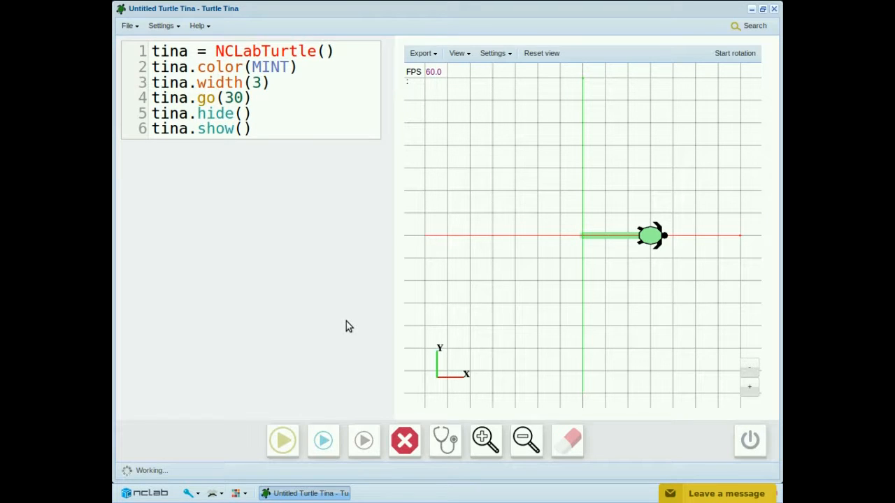
pyautogui.click(282, 441)
pyautogui.write('tina.pe')
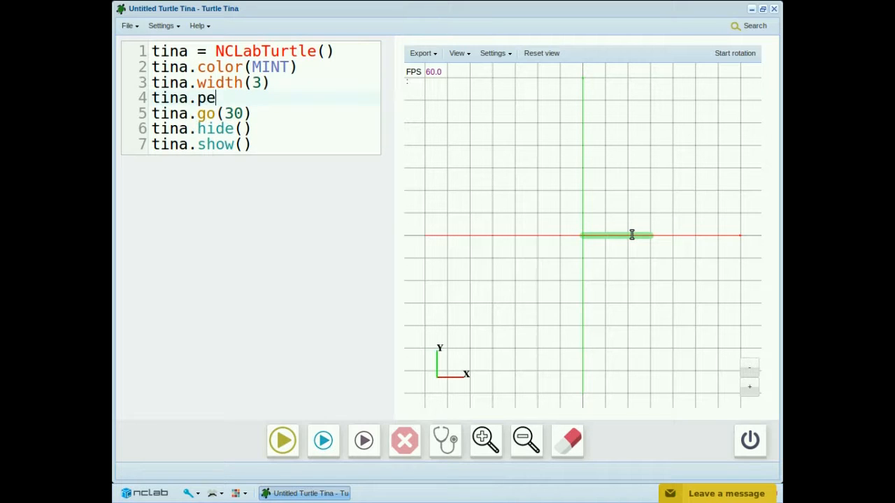
# - Add tina.penup(), tina.go(20), tina.pendown() and tina.left(90) before the 30-step move
pyautogui.write('nup()')
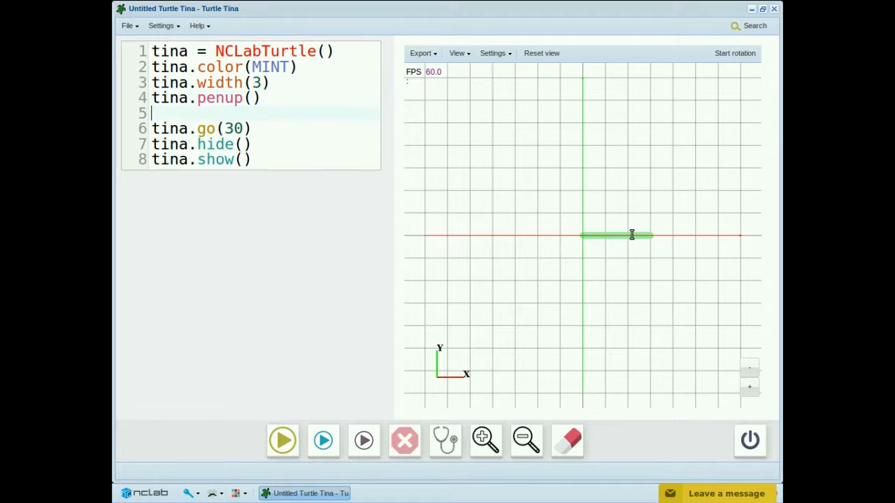
pyautogui.write('tina.gl')
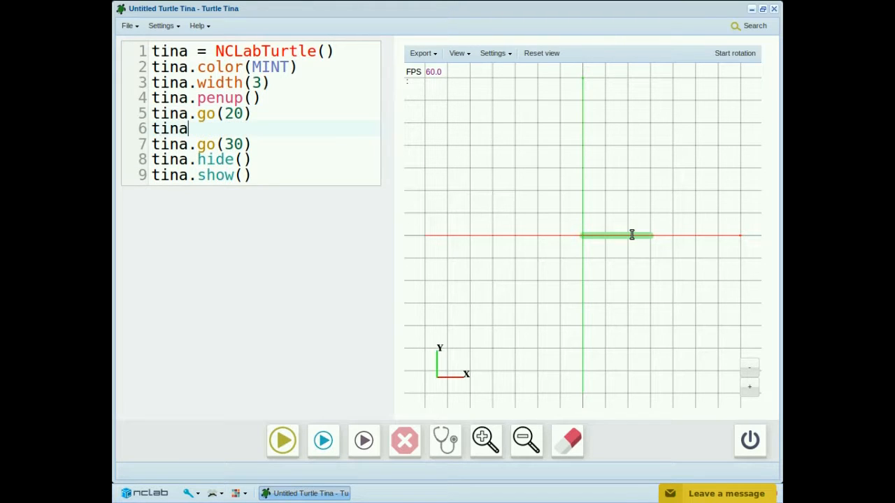
pyautogui.write('.pendown')
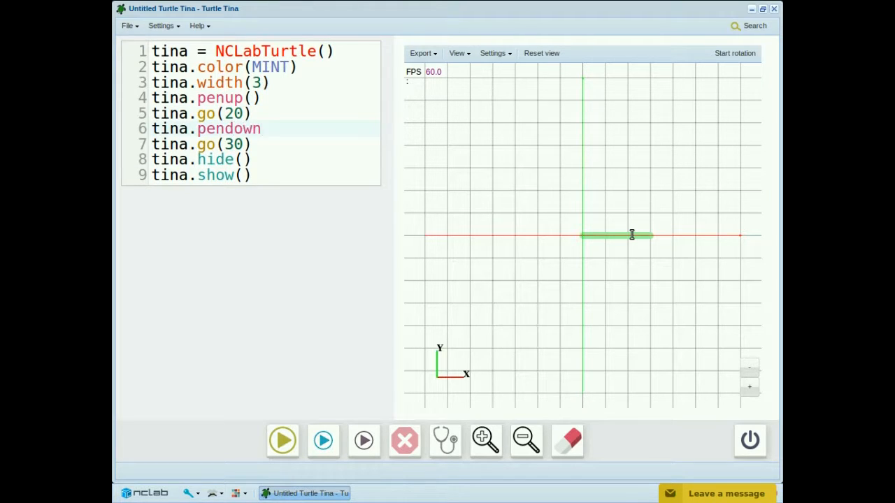
pyautogui.press('Return')
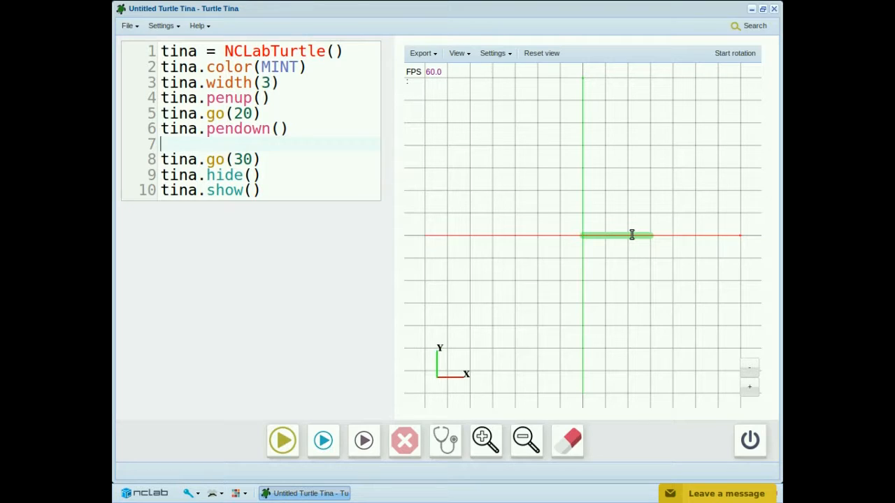
pyautogui.write('tina.left')
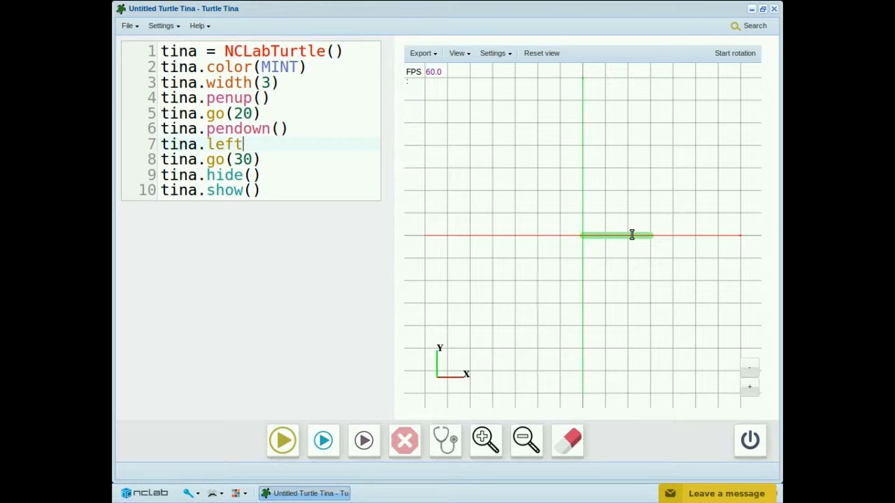
pyautogui.write('(90')
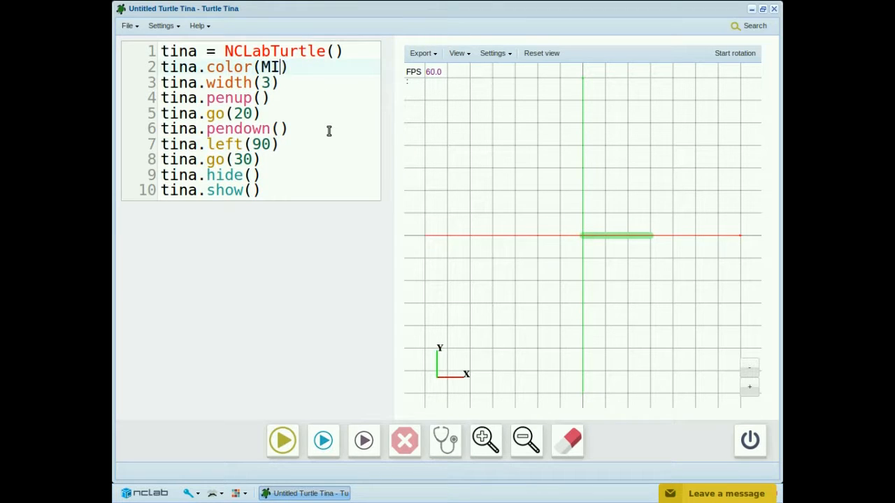
# - Set the color to ORANGE, width to 2, and remove the tina.hide() line
pyautogui.write('ORANGE')
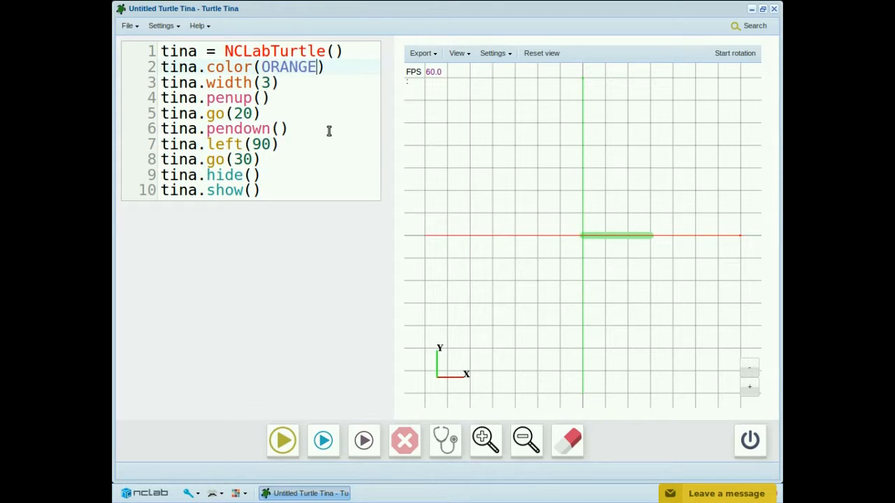
pyautogui.moveTo(279, 96)
pyautogui.write('2')
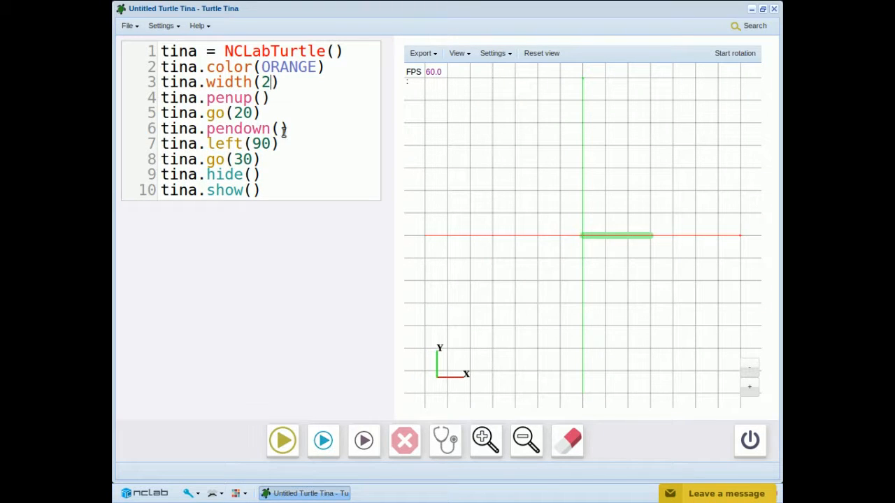
pyautogui.click(266, 174)
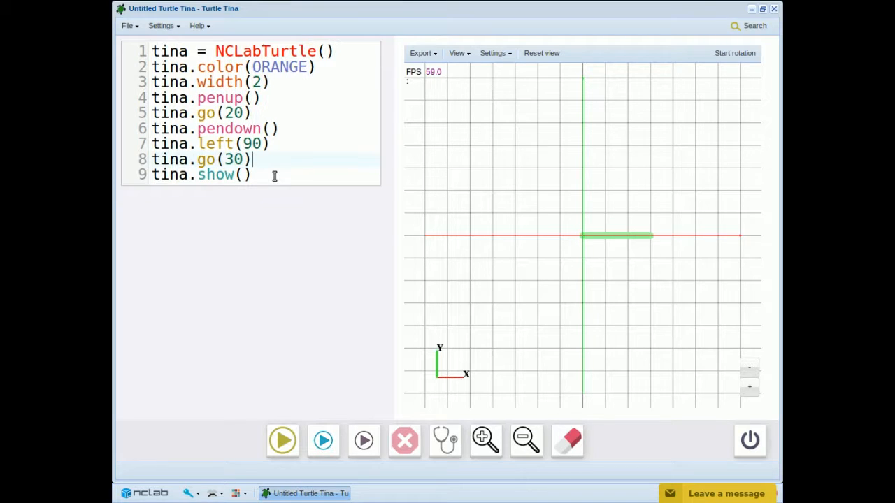
pyautogui.moveTo(283, 440)
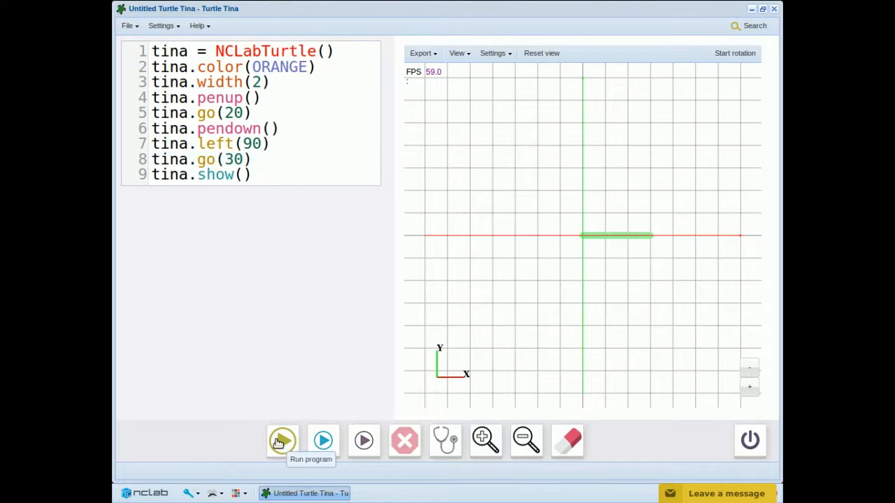
# - Run the program to draw the orange vertical stem with the turtle at its top
pyautogui.click(283, 440)
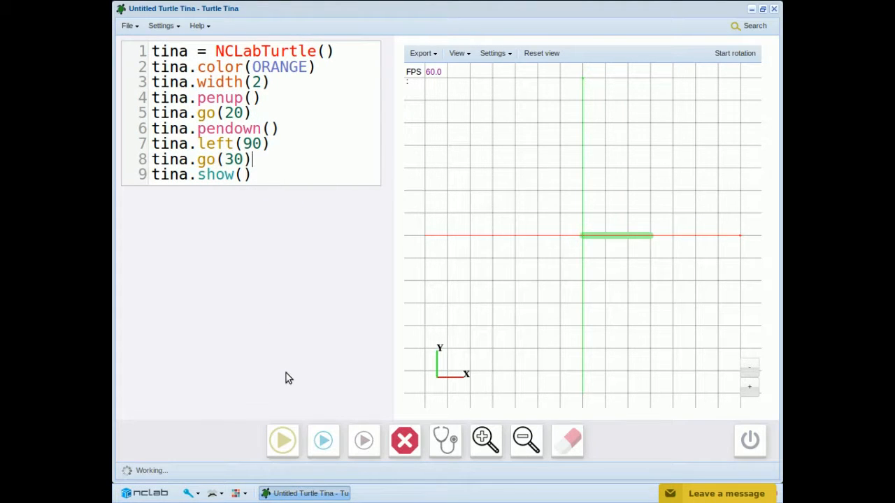
pyautogui.click(282, 440)
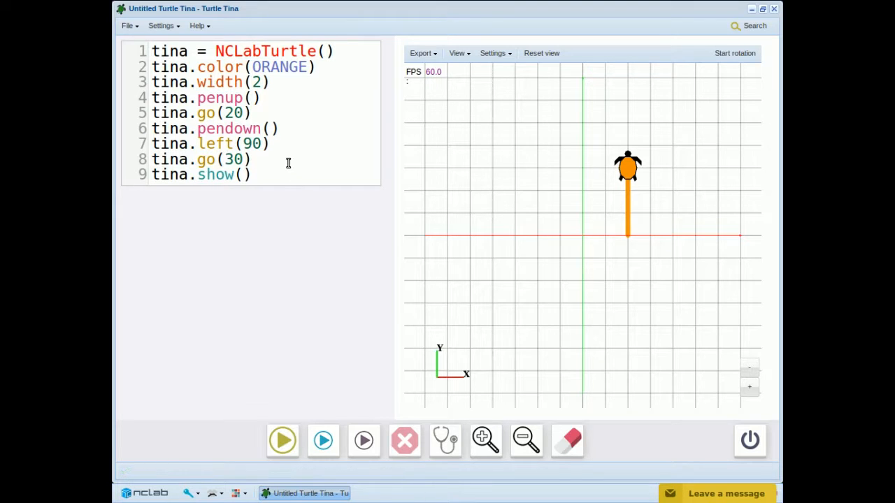
# - Add tina.right(90) and tina.back(10) after go(30) and rerun the program
pyautogui.write('tina')
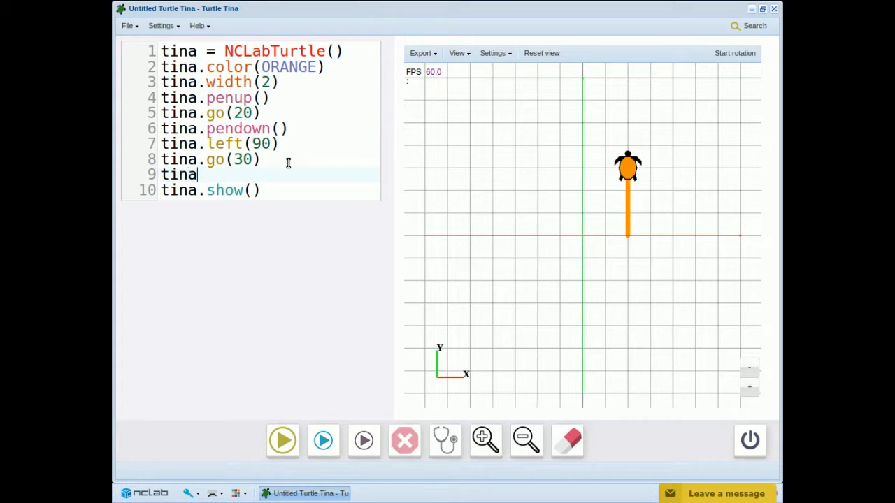
pyautogui.write('.right(')
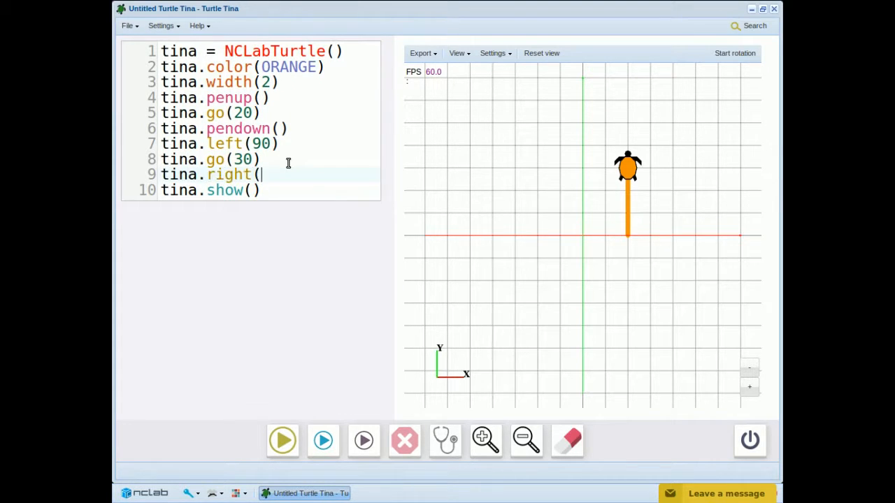
pyautogui.write('90)')
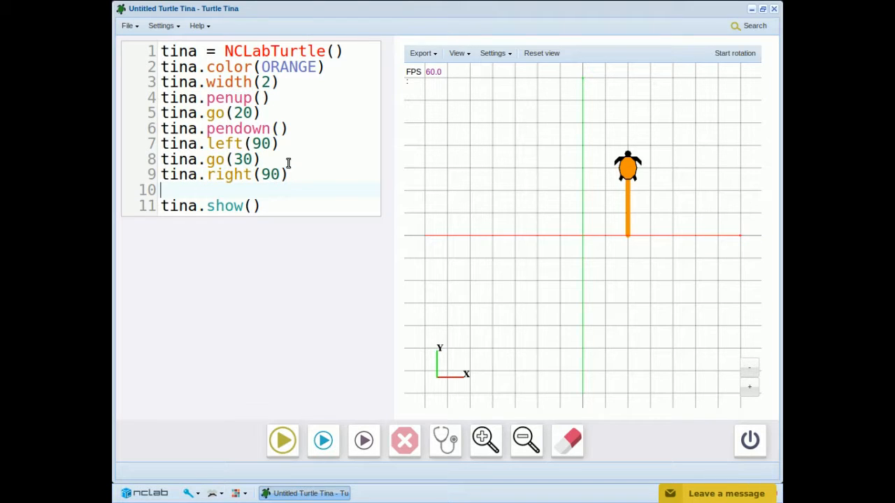
pyautogui.write('tina.bac')
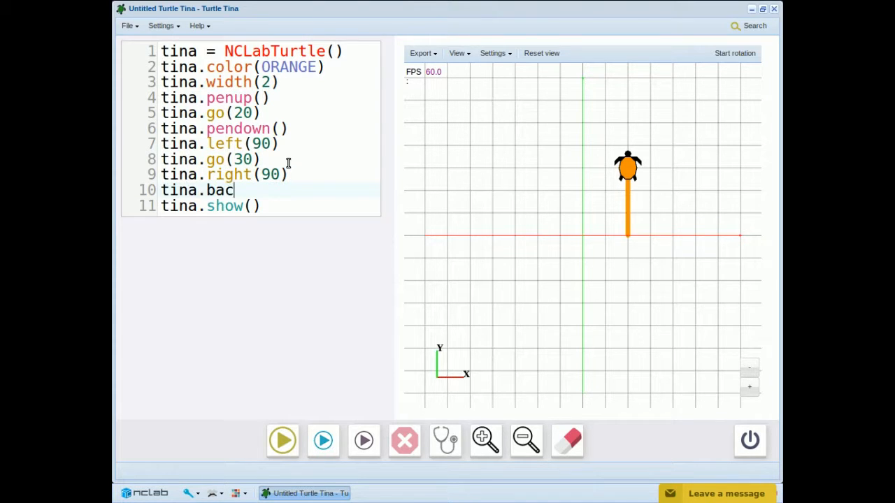
pyautogui.write('k(10)')
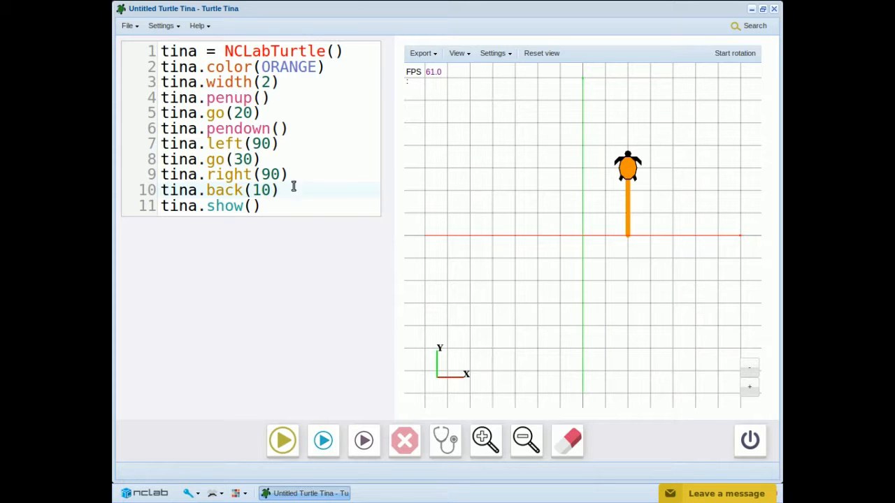
pyautogui.click(283, 440)
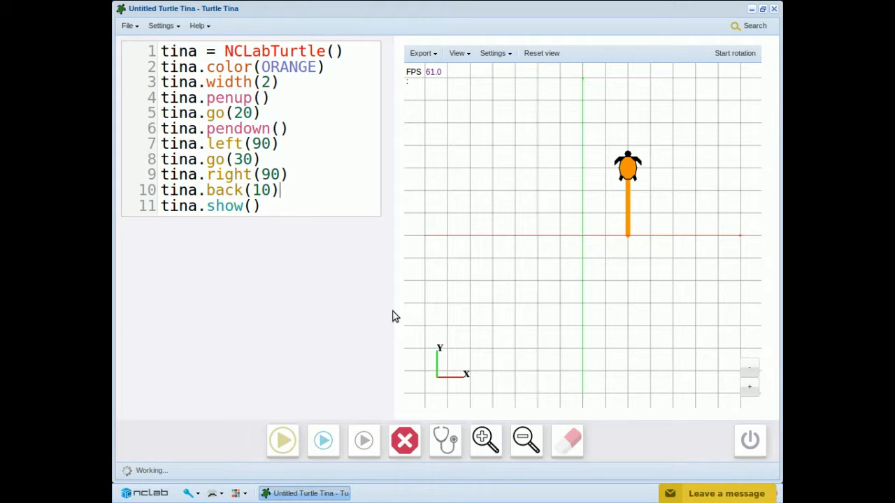
pyautogui.click(282, 439)
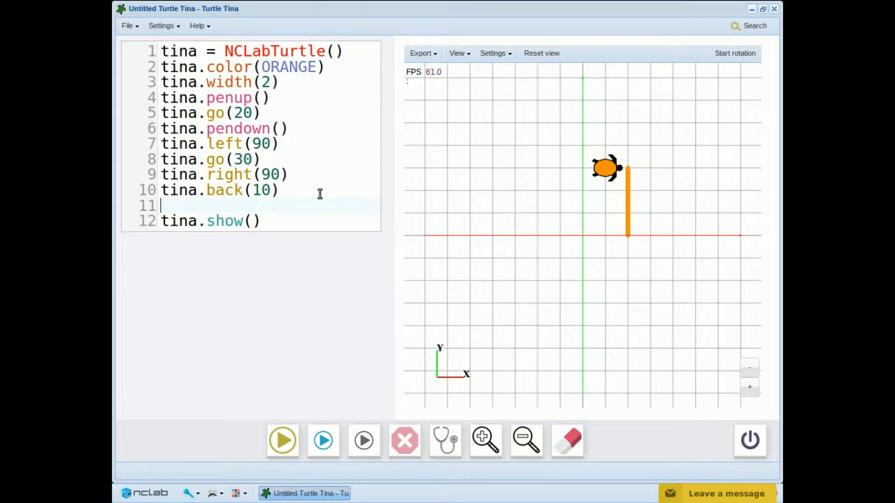
# - Add tina.go(20) and tina.hide(), then run to draw the complete orange T
pyautogui.write('tina.g')
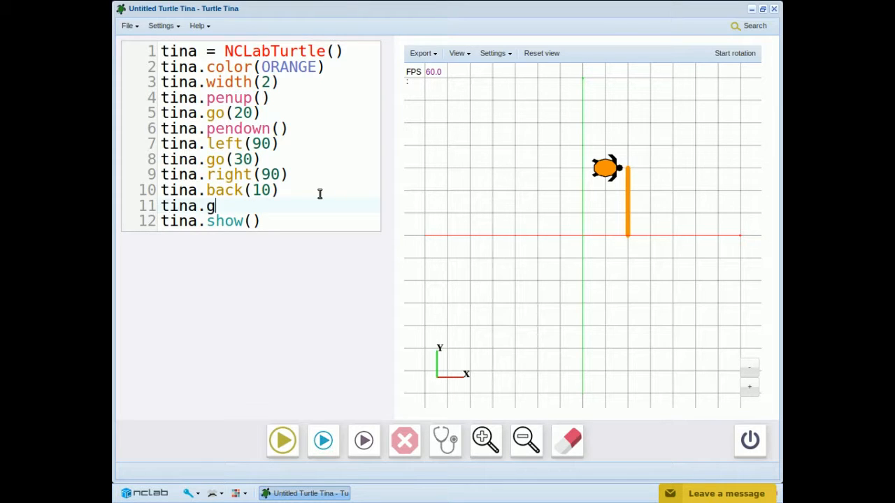
pyautogui.write('o(2')
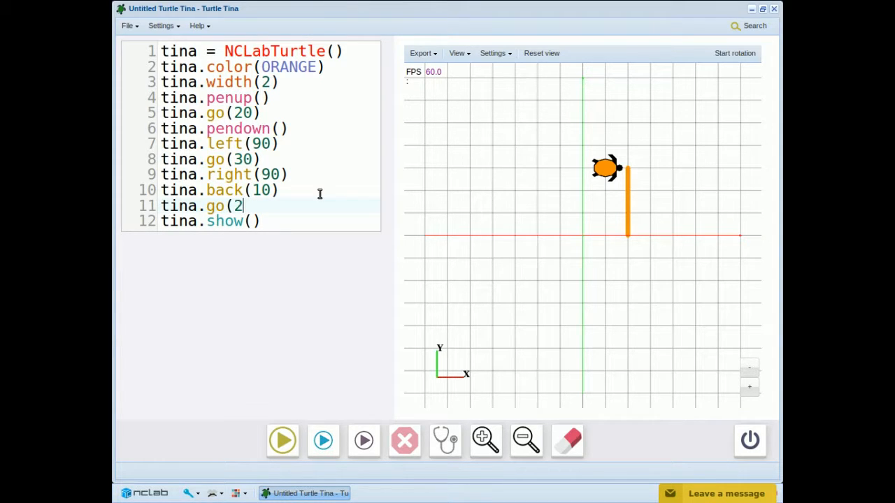
pyautogui.write('0)')
pyautogui.write('tin')
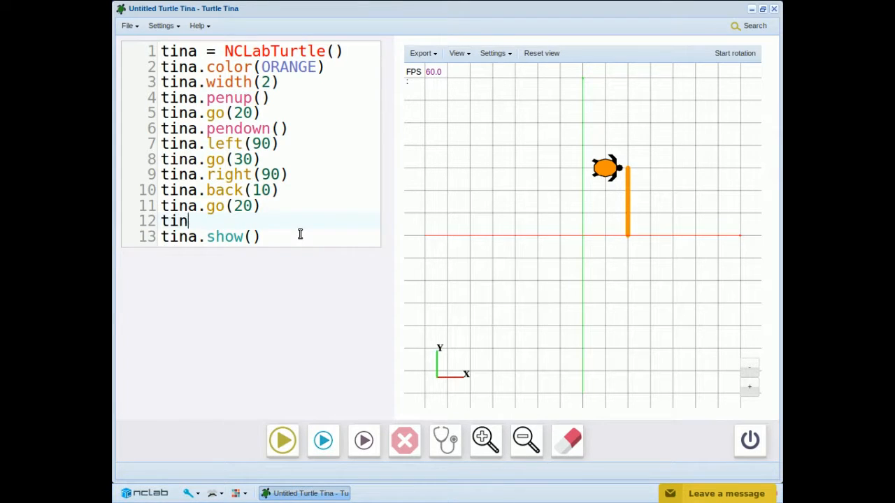
pyautogui.write('a.hide()')
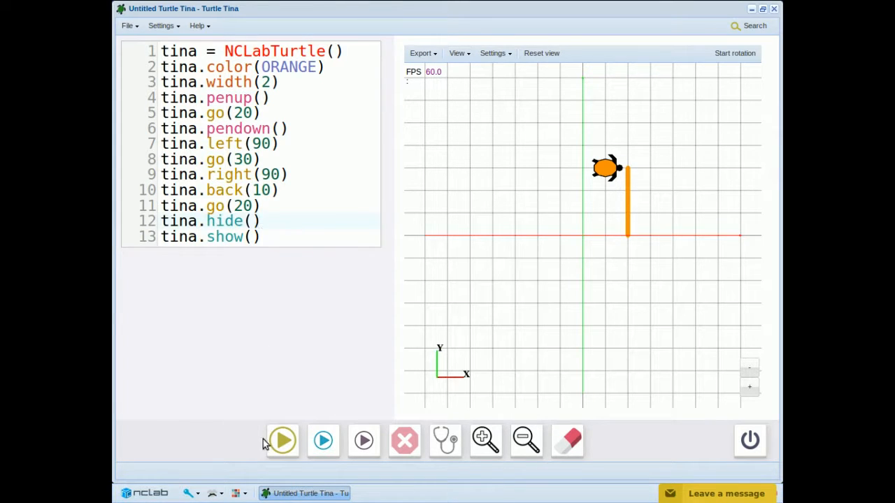
pyautogui.click(282, 441)
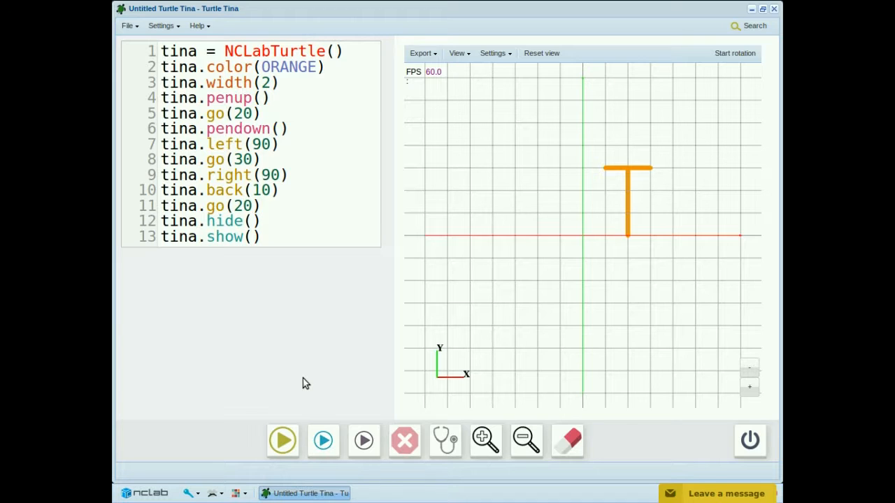
# - Add tina.extrude(3) before hide() and rerun so the orange T becomes a 3D solid
pyautogui.write('tin')
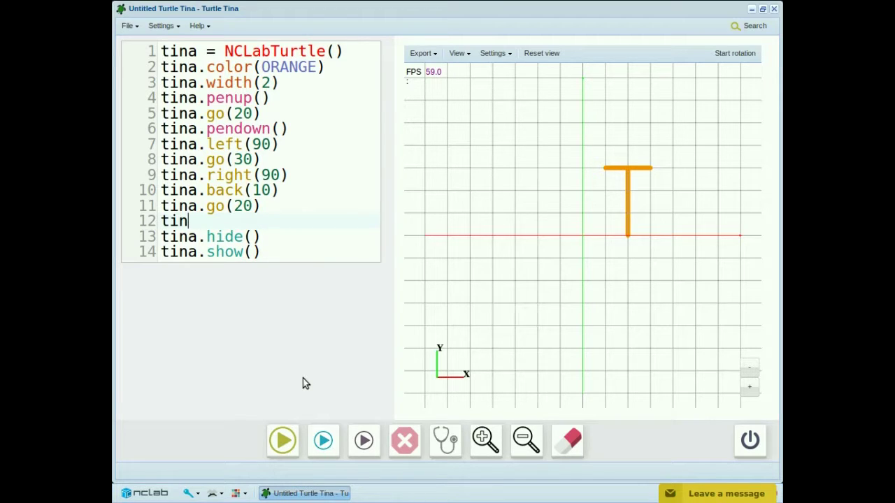
pyautogui.write('a.extrude')
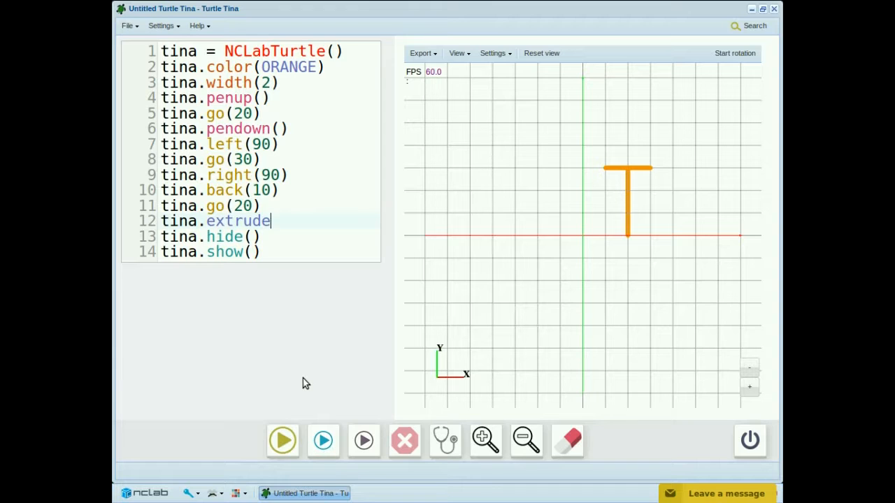
pyautogui.write('(3)')
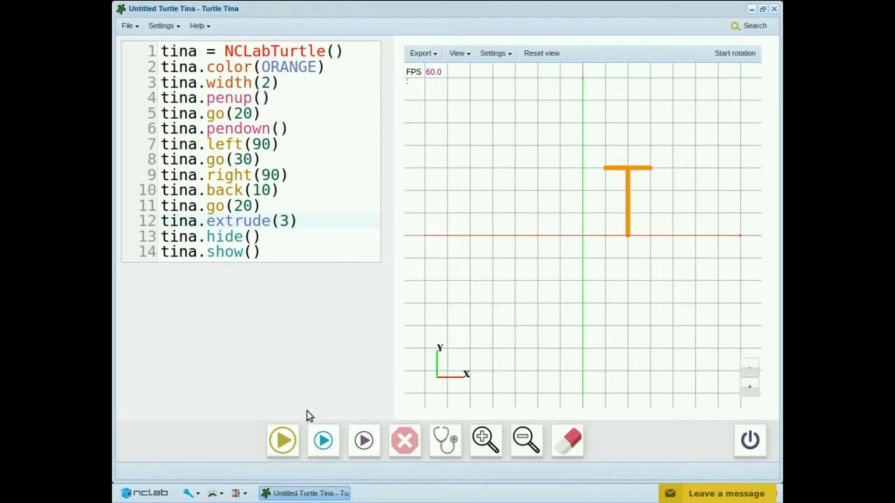
pyautogui.click(282, 440)
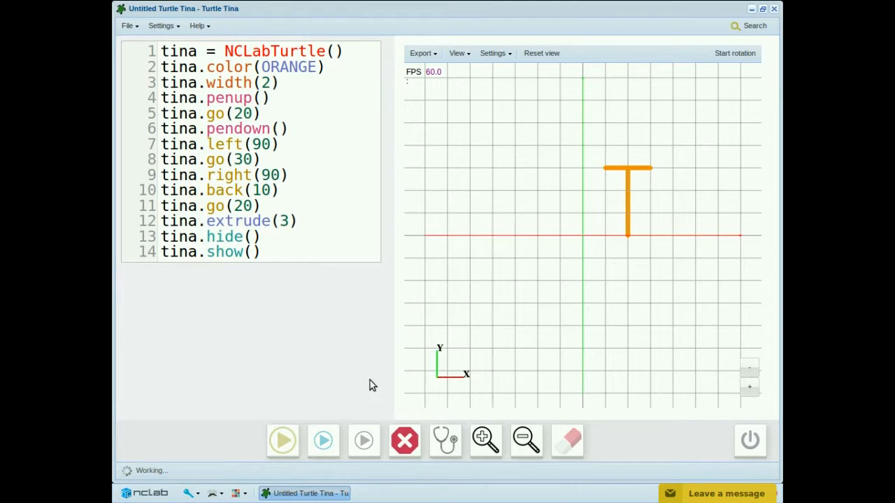
pyautogui.click(282, 440)
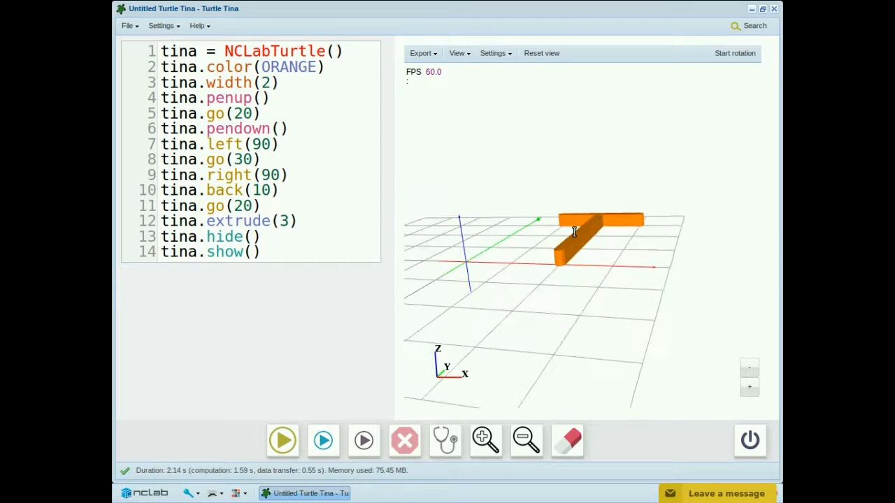
# - Orbit the 3D view to inspect the extruded T from another angle
pyautogui.moveTo(574, 230); pyautogui.dragTo(615, 296)
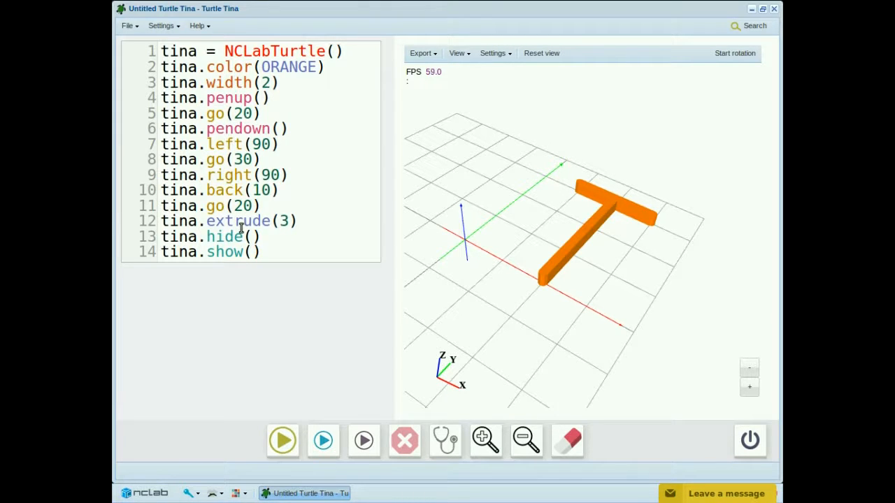
pyautogui.moveTo(241, 230)
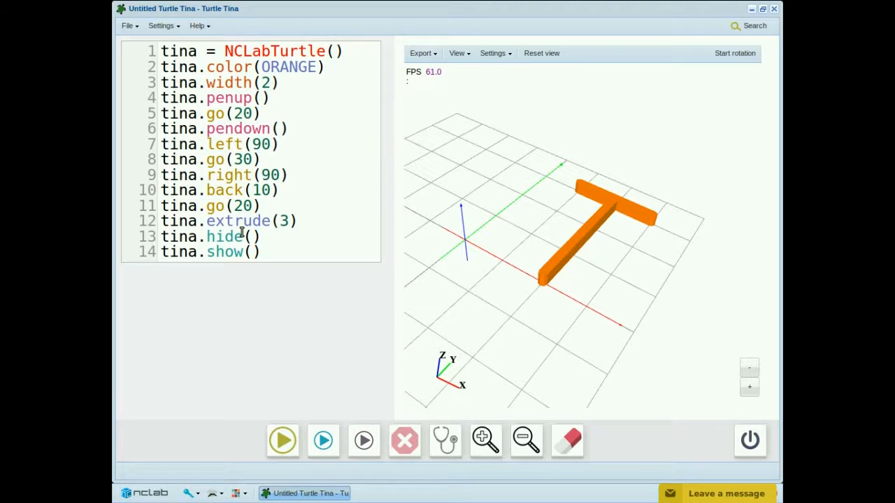
pyautogui.moveTo(323, 440)
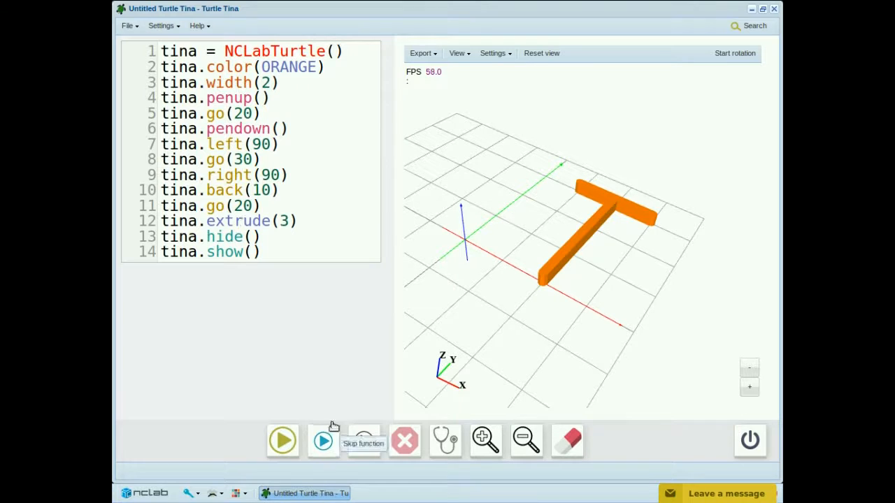